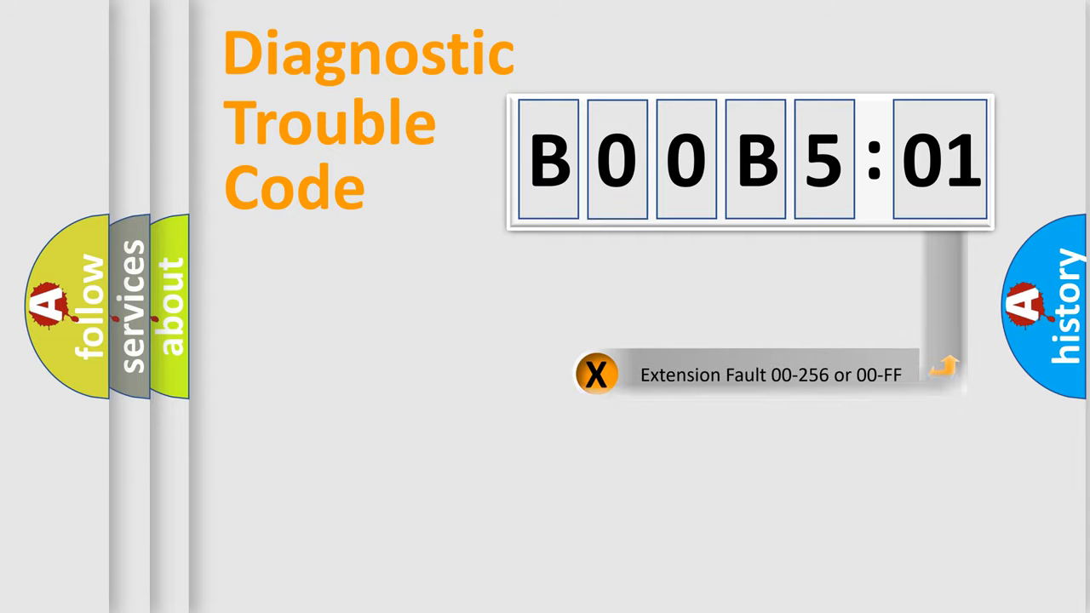
# Advance to the callout labelling the last two digits of B00B5:01 as Extension Fault (00-FF)
pyautogui.click(598, 373)
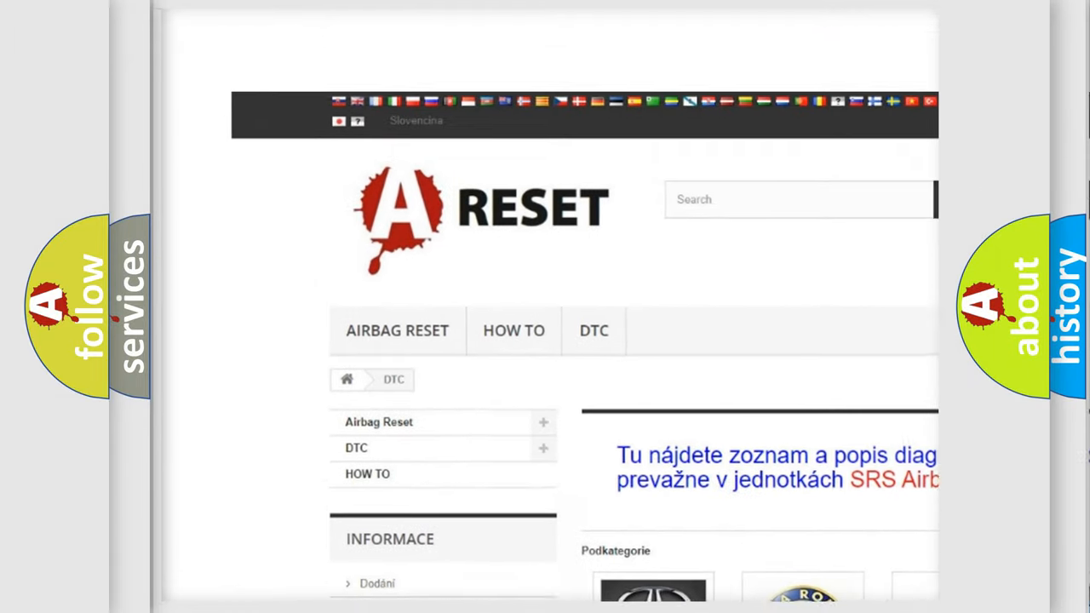
# Scroll down the Alfa Romeo DTC list from B0003-01, then back to the top
pyautogui.scroll(-3)
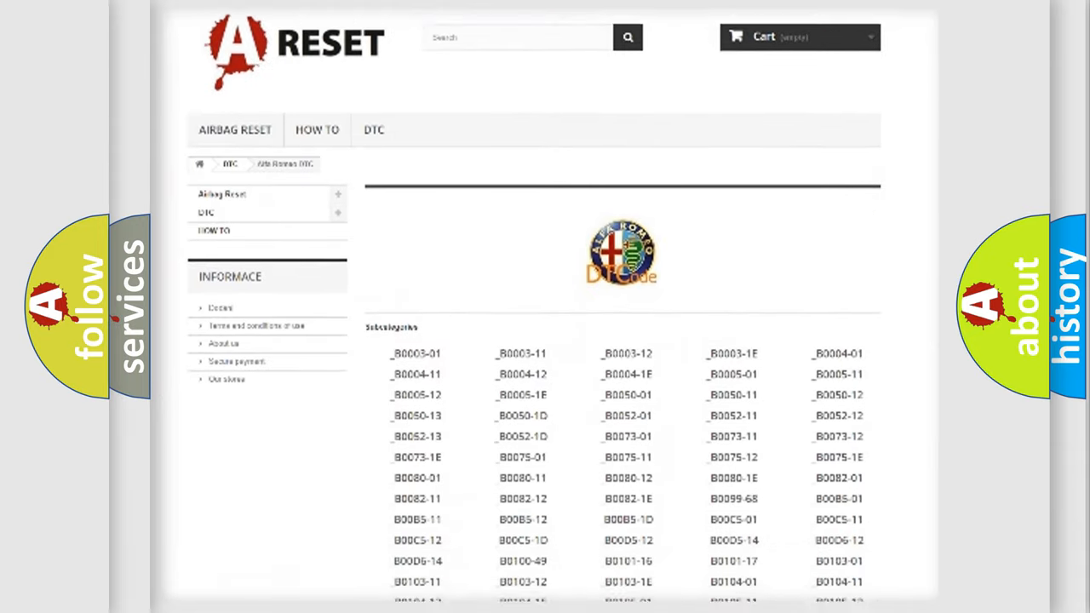
pyautogui.scroll(-3)
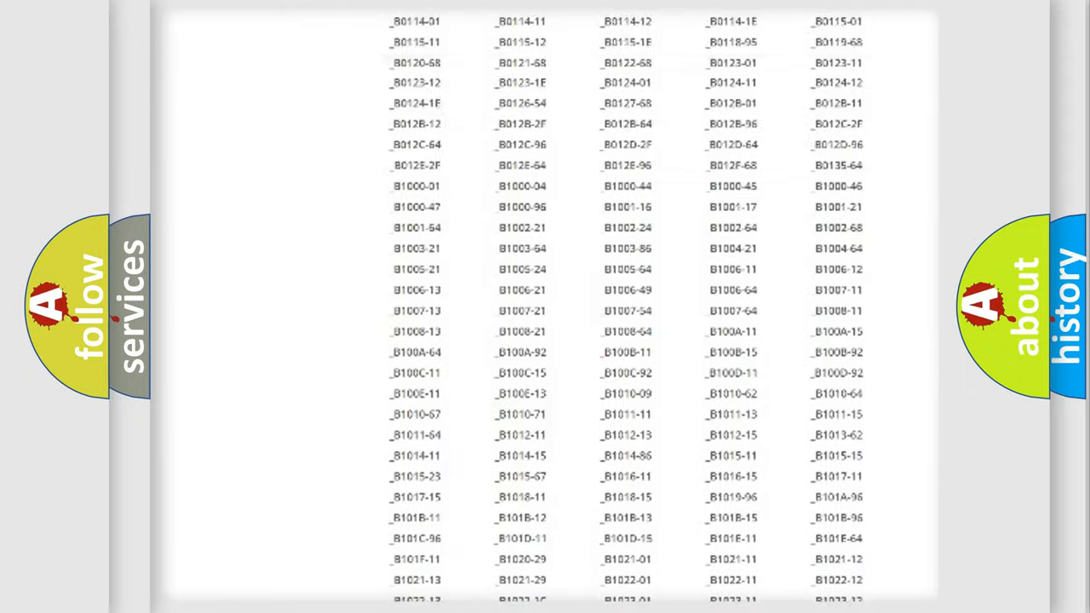
pyautogui.scroll(3)
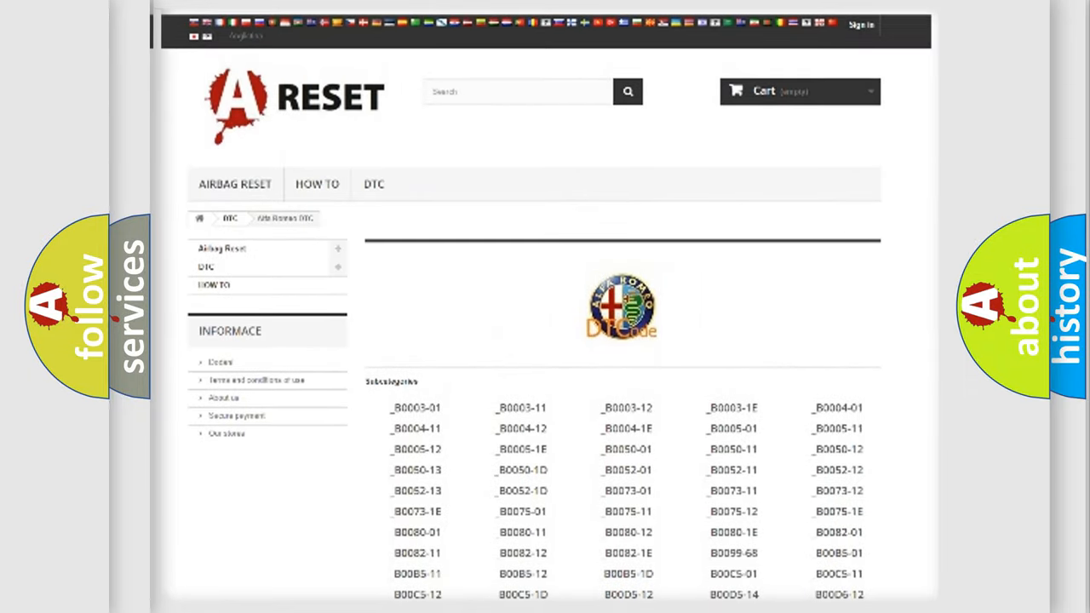